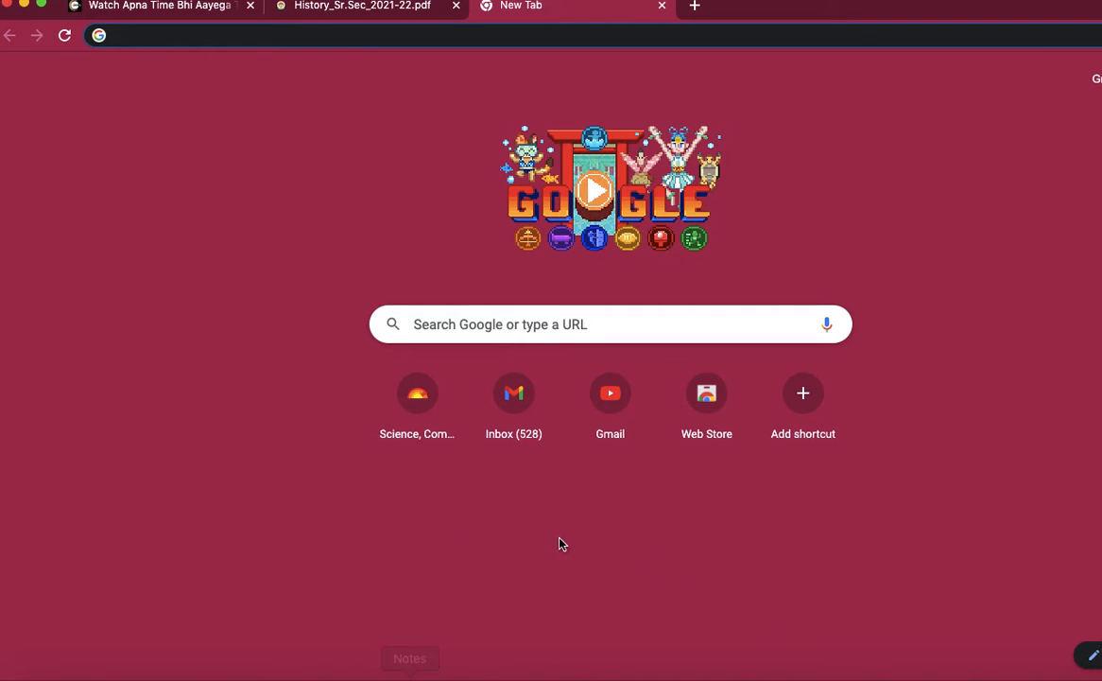
{"action": "mouse_move", "coordinate": [407, 259]}
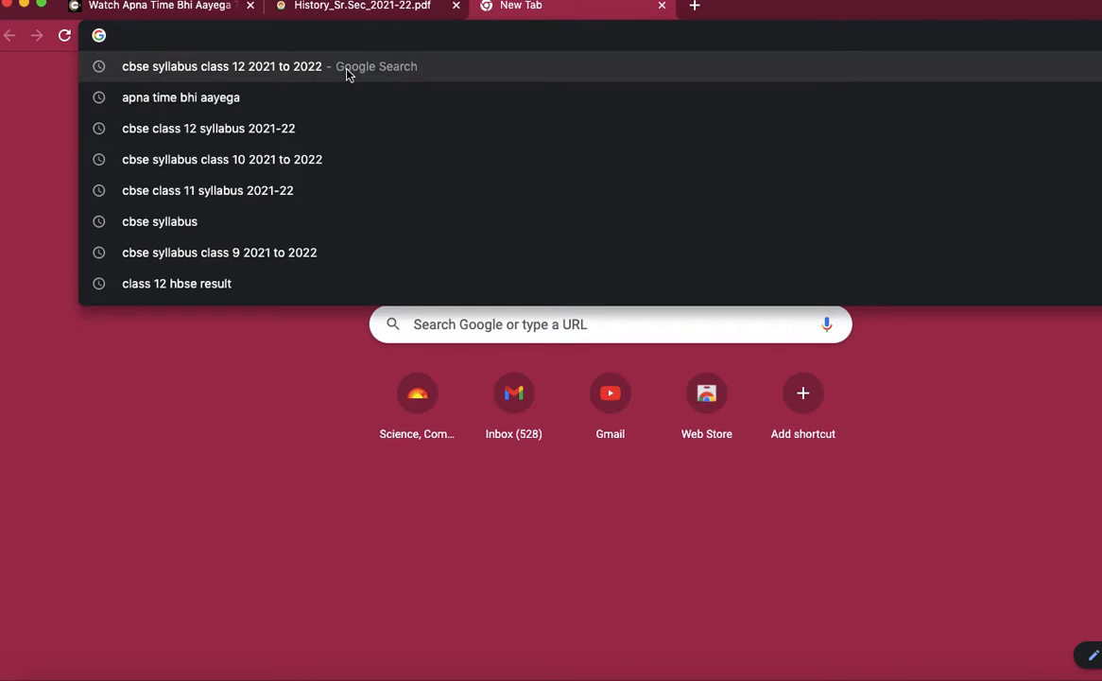
- Search Google for 'cbse syllabus class 12 2021 to 2022' and open the Jagran Josh article
{"action": "left_click", "coordinate": [221, 66]}
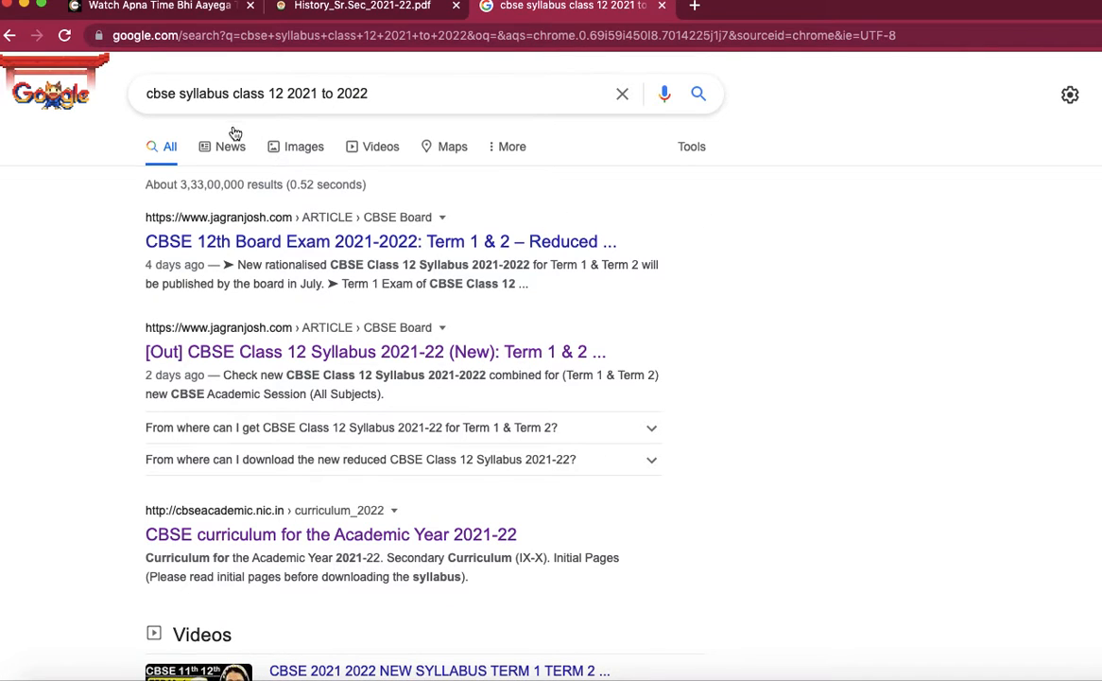
{"action": "mouse_move", "coordinate": [463, 387]}
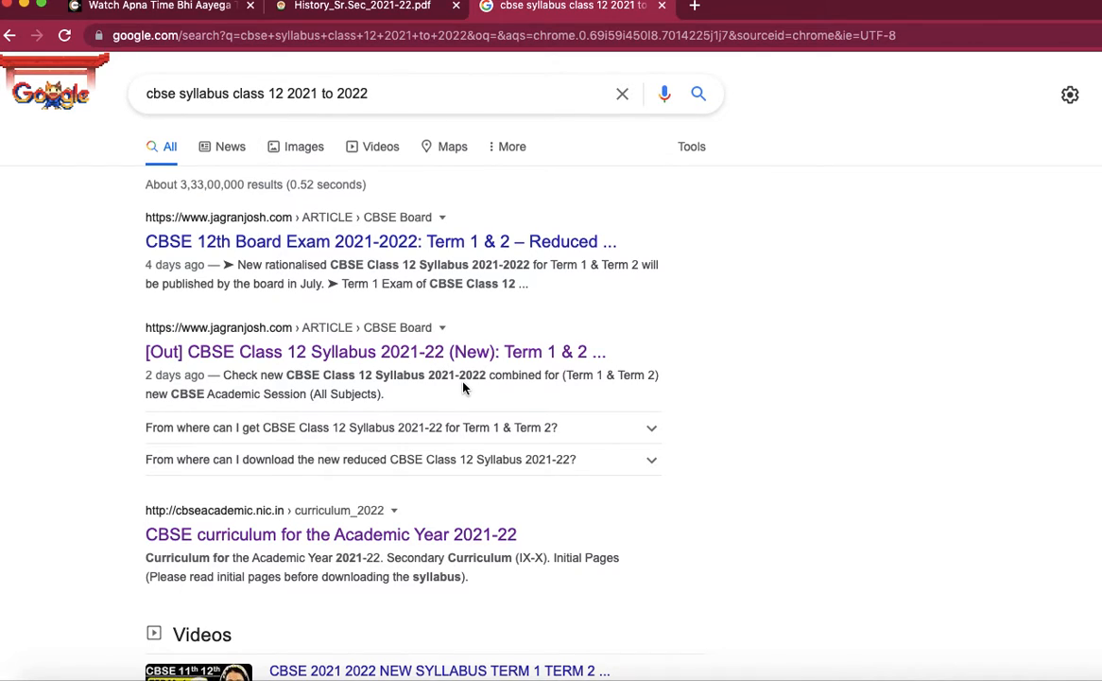
{"action": "left_click", "coordinate": [375, 350]}
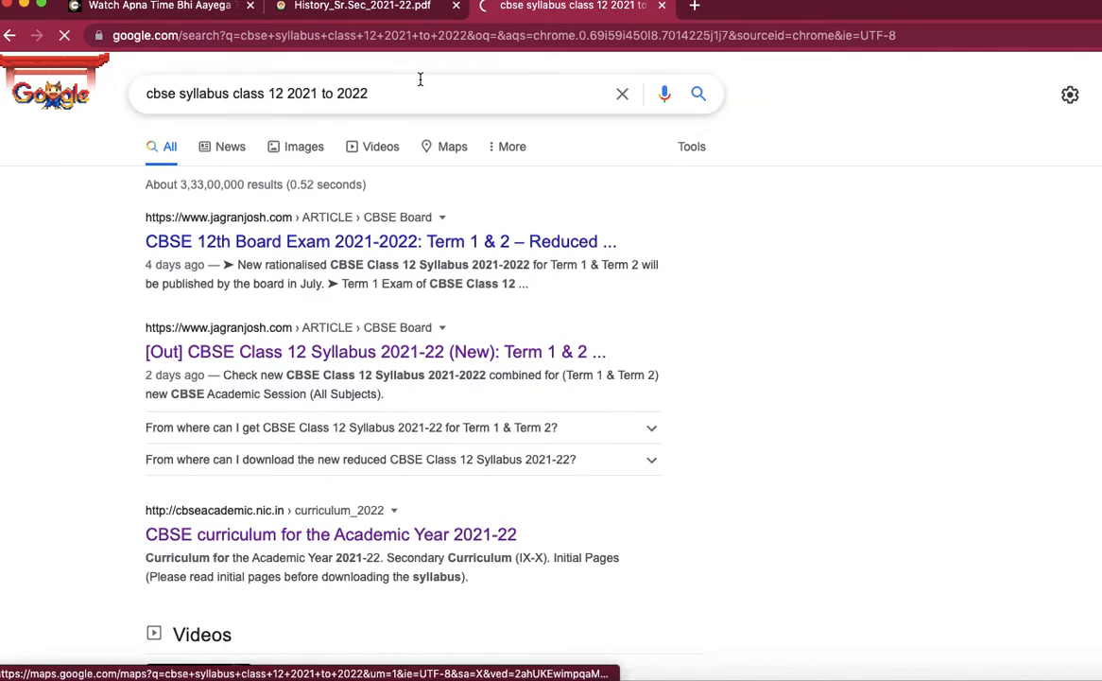
- Switch to the History_Sr.Sec_2021-22.pdf tab and scroll page 2 to the Term I themes table
{"action": "left_click", "coordinate": [363, 7]}
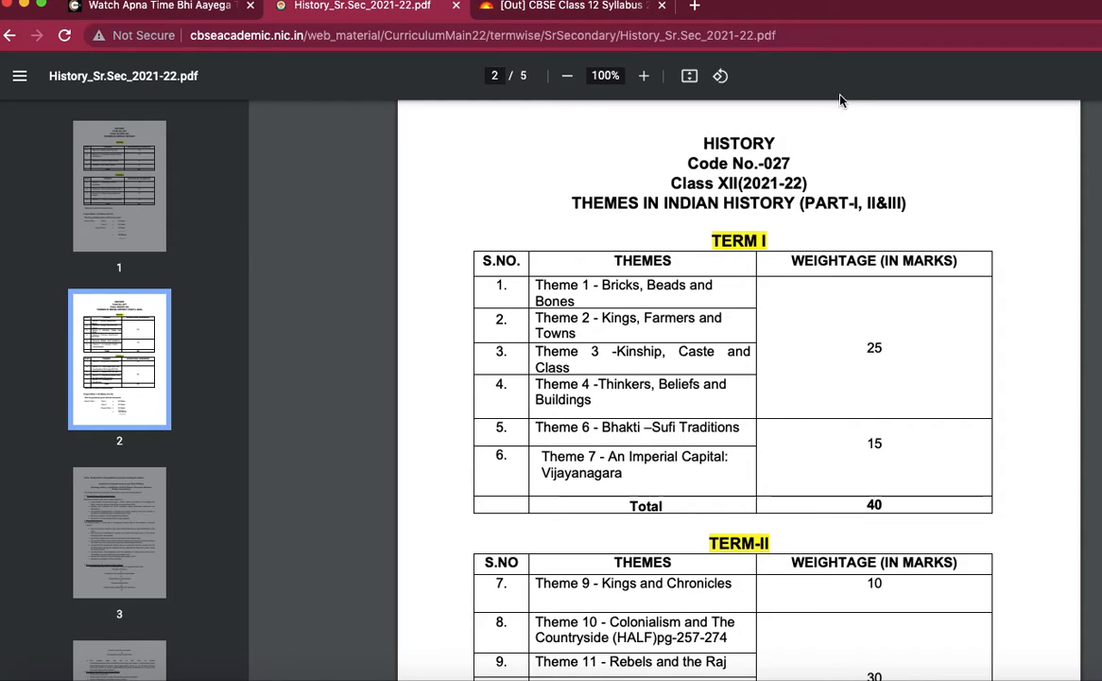
{"action": "mouse_move", "coordinate": [817, 167]}
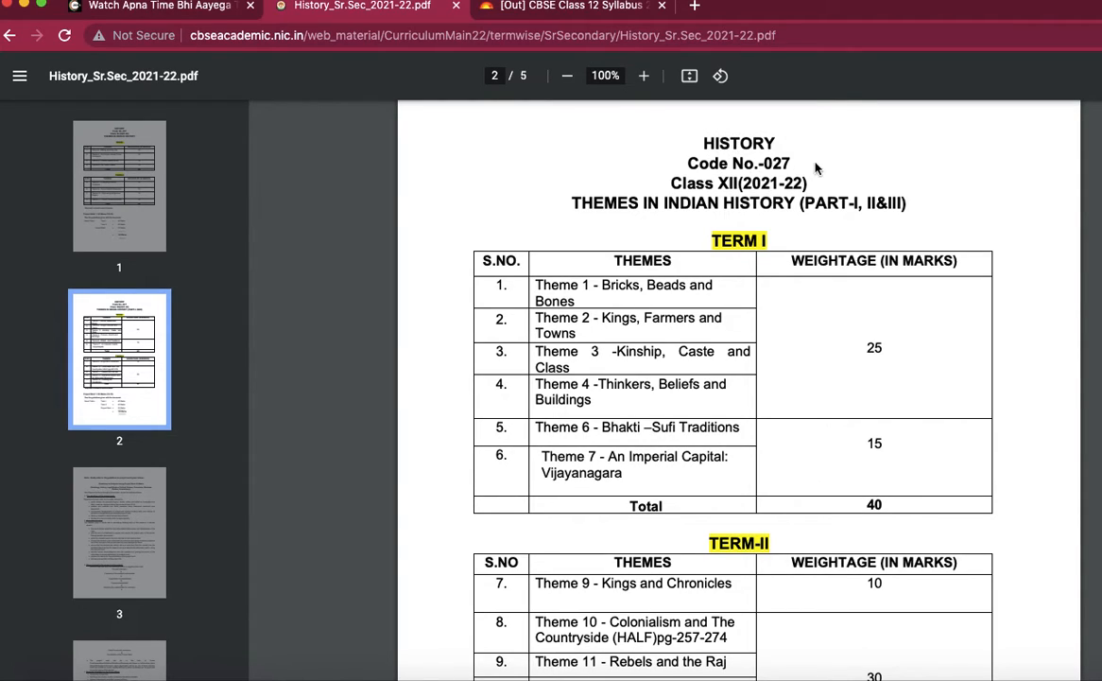
{"action": "mouse_move", "coordinate": [724, 234]}
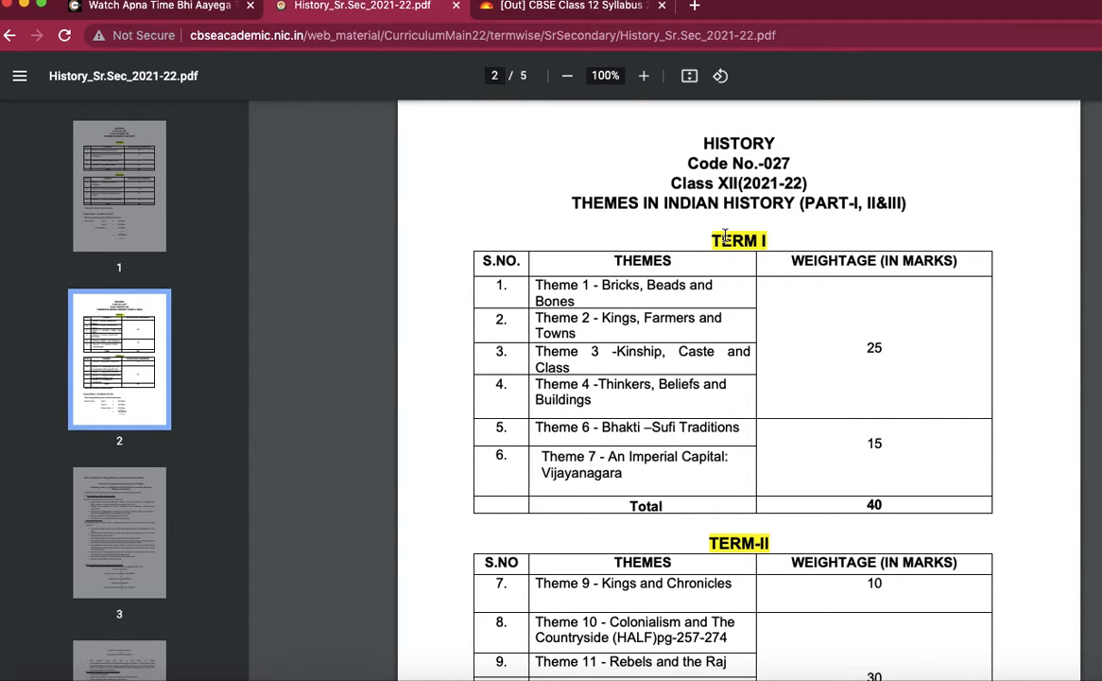
{"action": "mouse_move", "coordinate": [771, 216]}
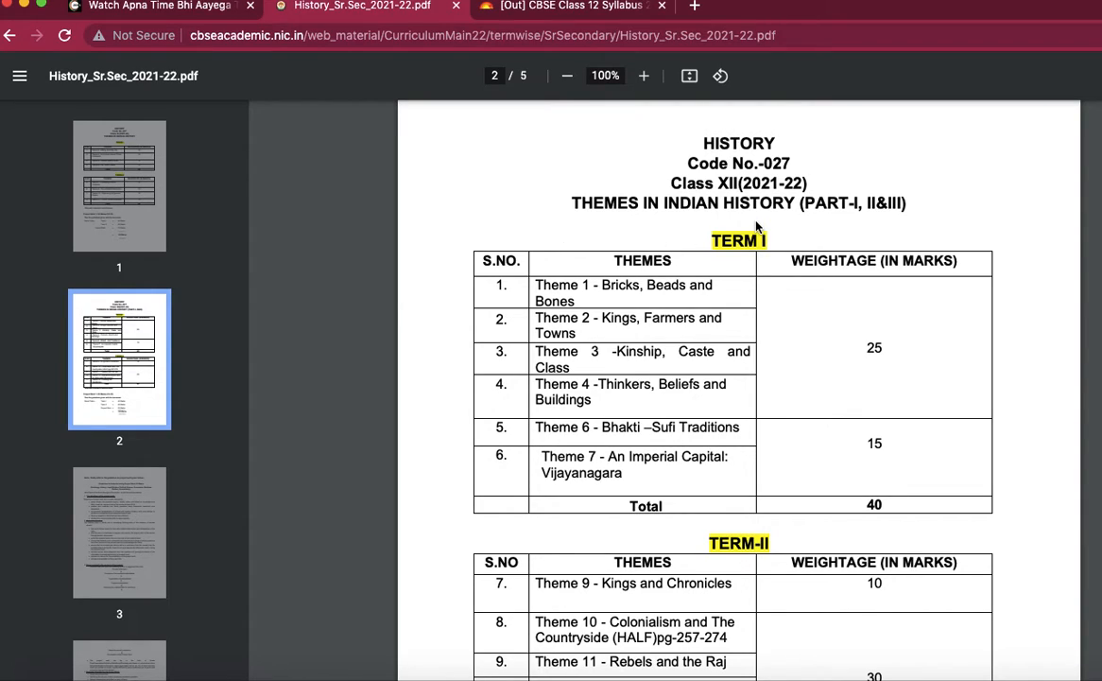
{"action": "mouse_move", "coordinate": [677, 518]}
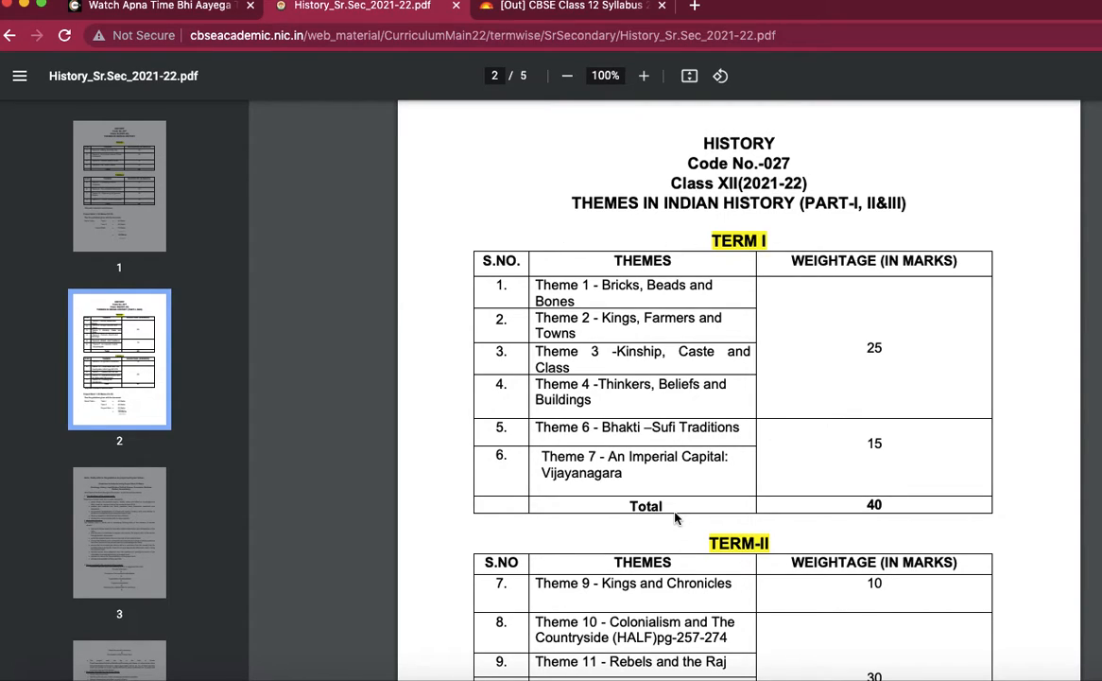
{"action": "mouse_move", "coordinate": [949, 348]}
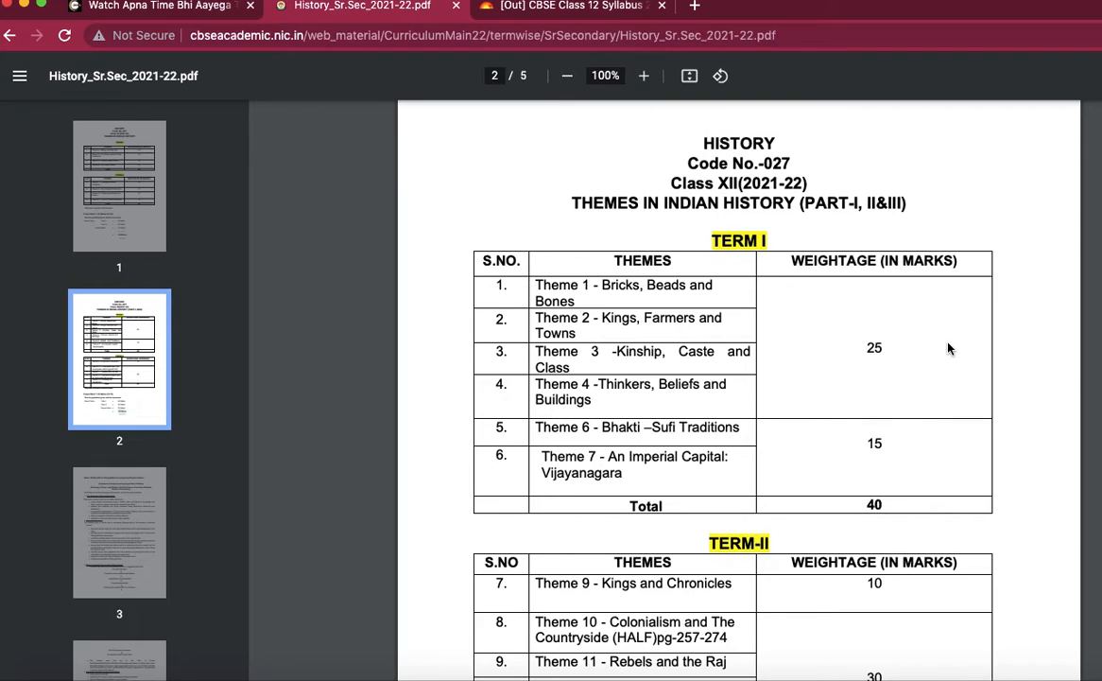
{"action": "scroll", "scroll_direction": "down", "scroll_amount": 3}
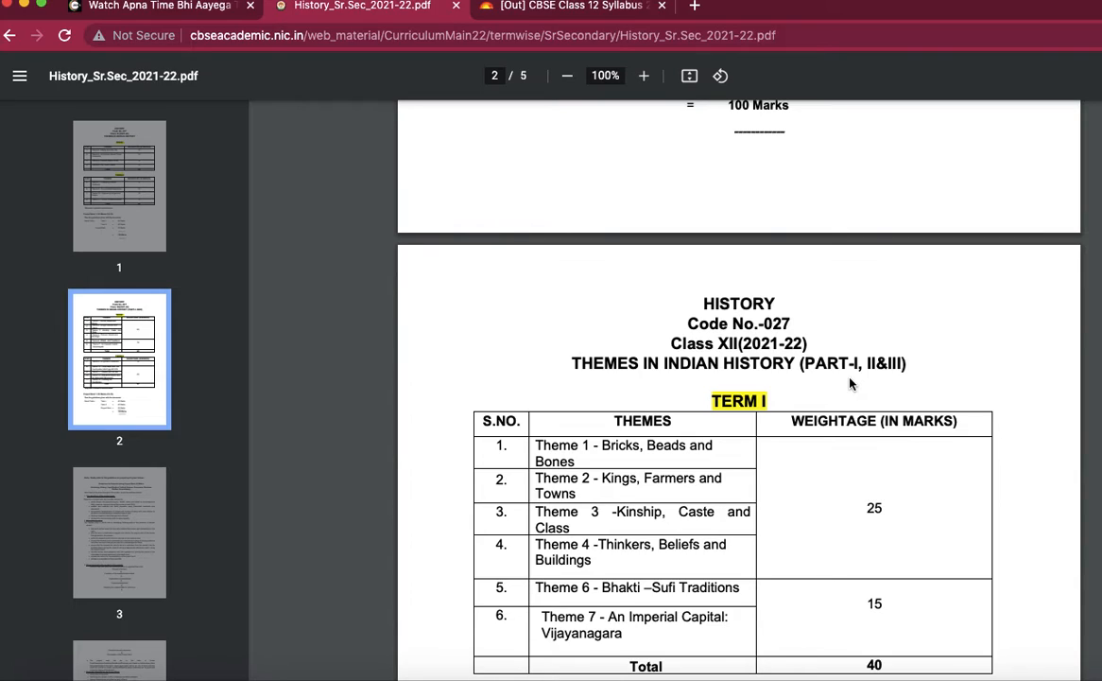
- Scroll from the themes and marks table to page 3's project work objectives and teacher's role
{"action": "scroll", "scroll_direction": "down", "scroll_amount": 3}
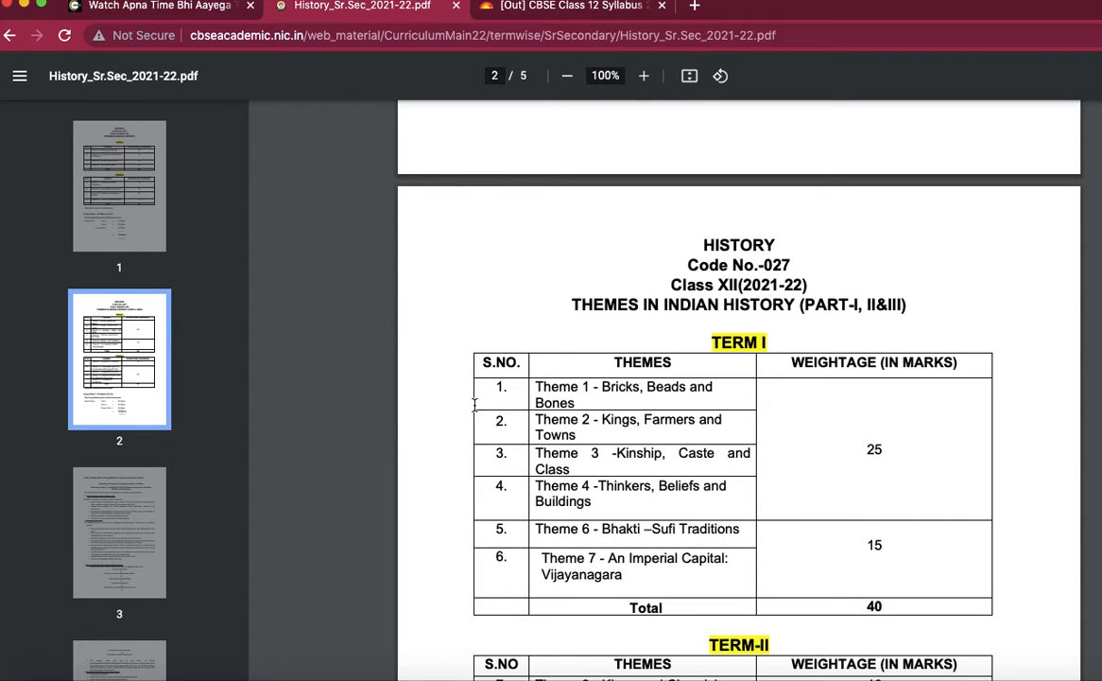
{"action": "mouse_move", "coordinate": [681, 374]}
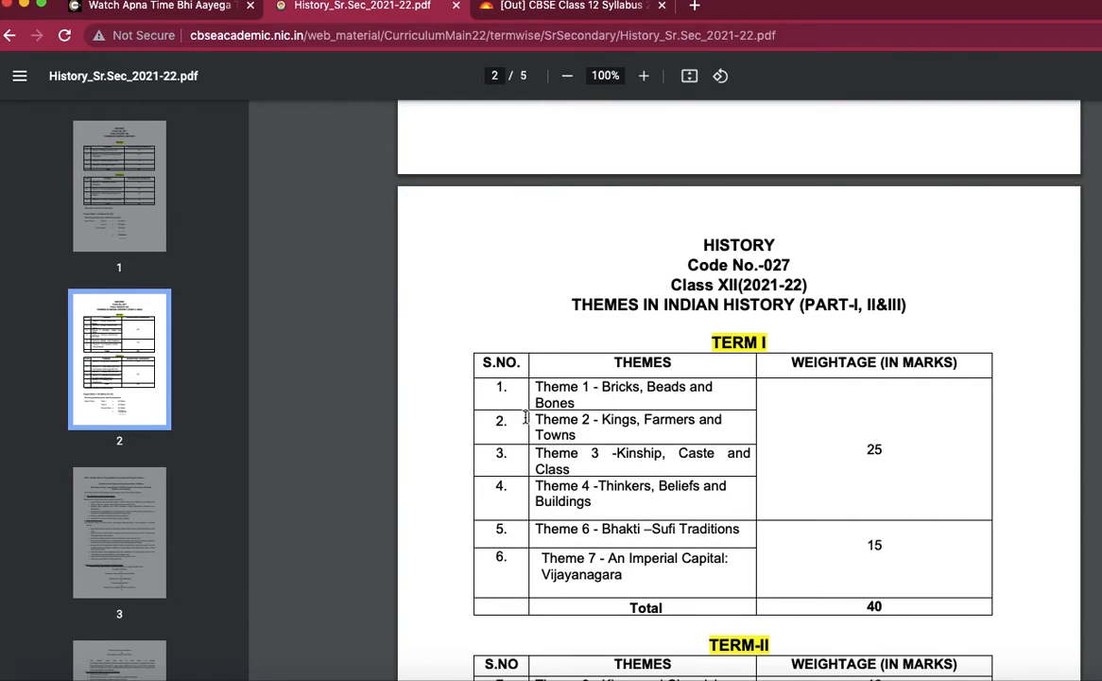
{"action": "mouse_move", "coordinate": [635, 412]}
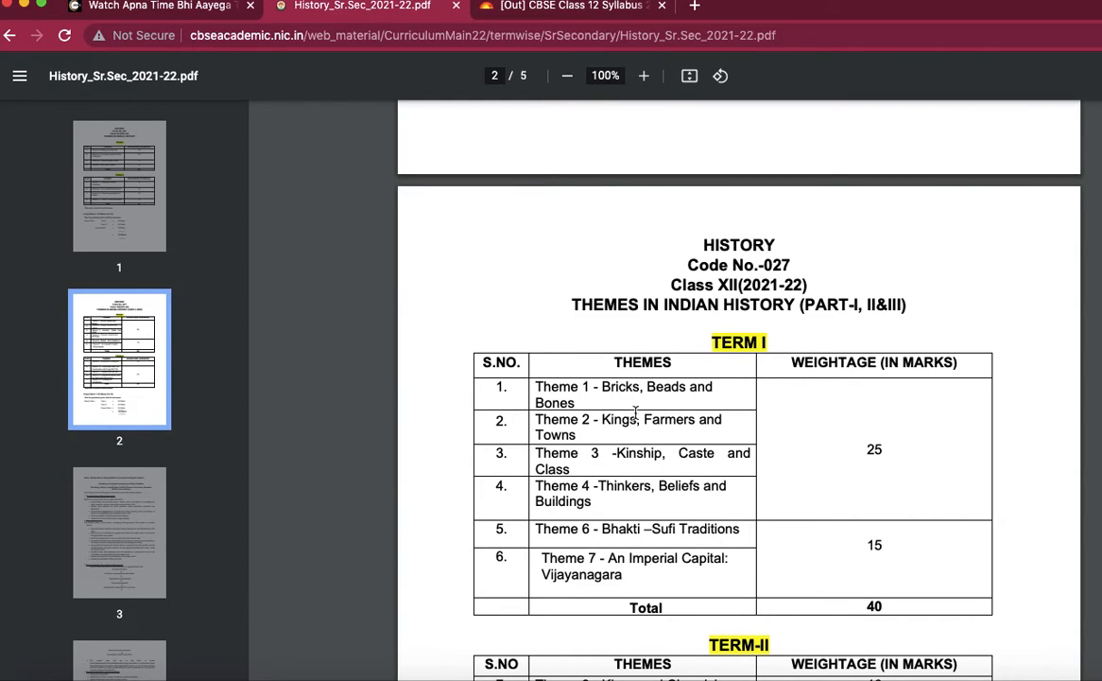
{"action": "mouse_move", "coordinate": [671, 446]}
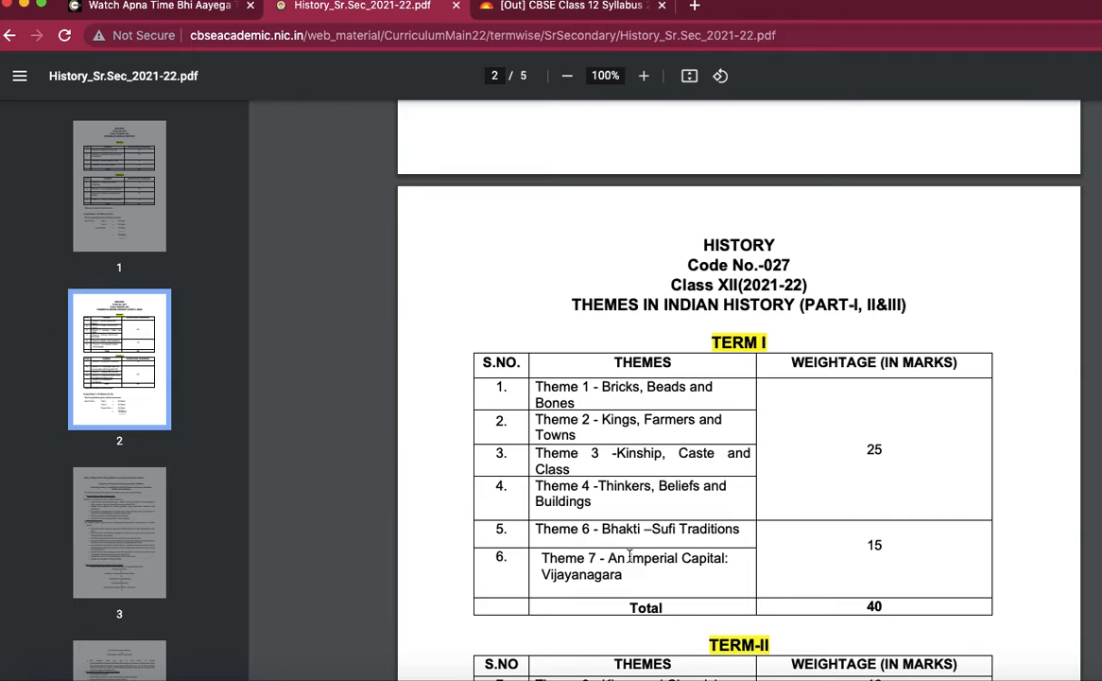
{"action": "mouse_move", "coordinate": [652, 592]}
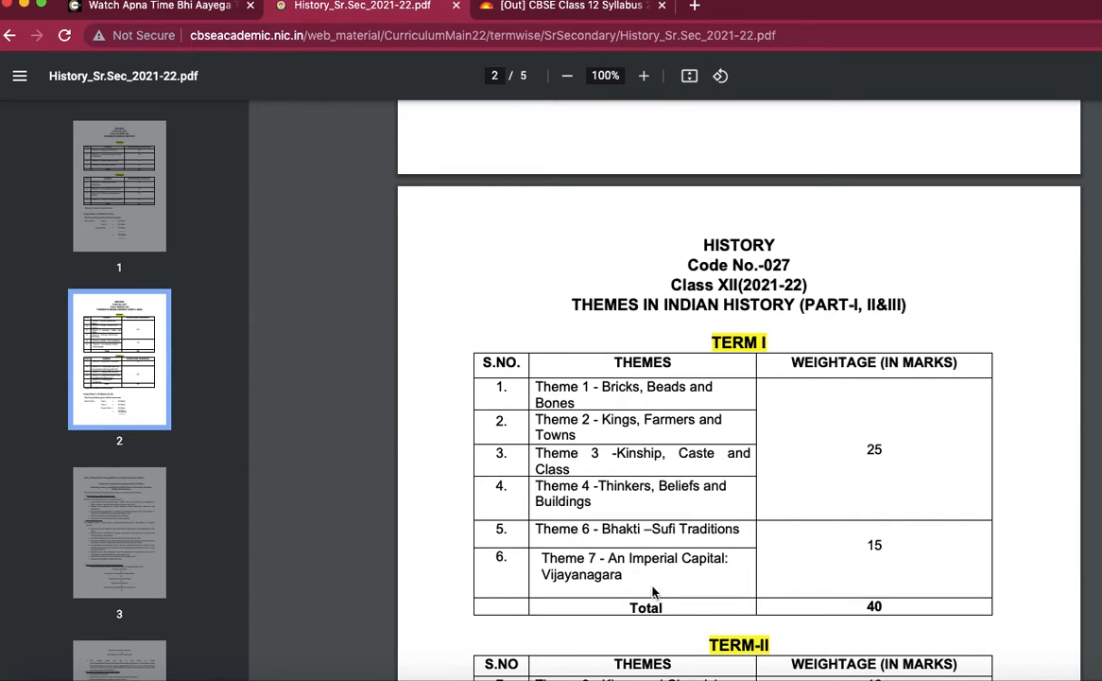
{"action": "mouse_move", "coordinate": [666, 595]}
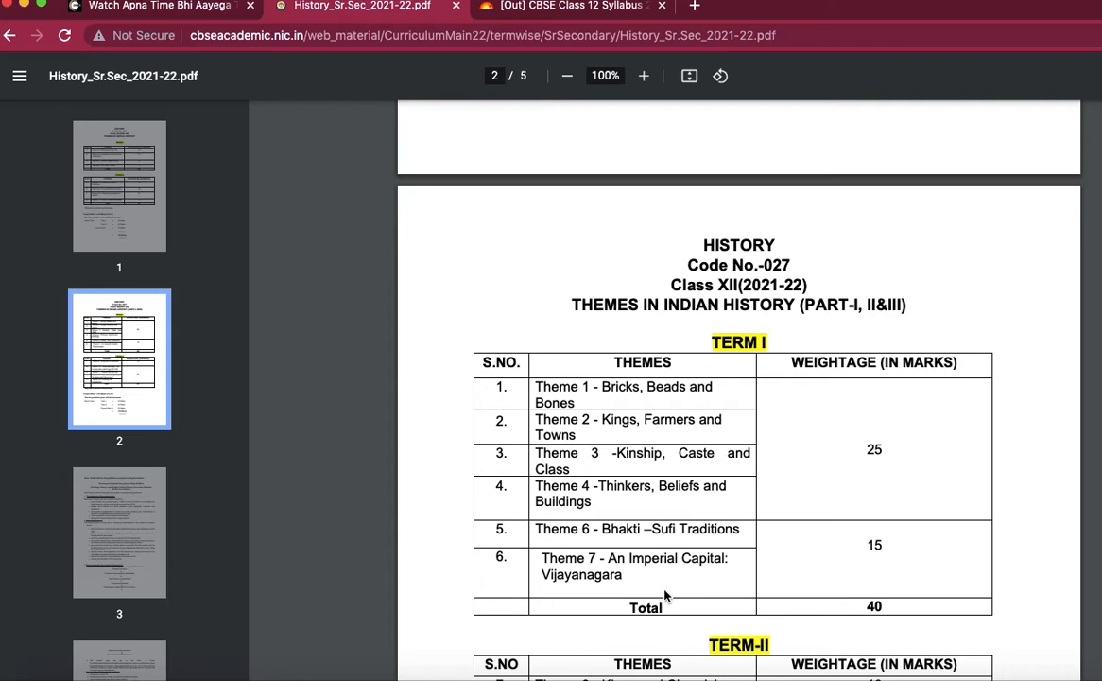
{"action": "mouse_move", "coordinate": [665, 571]}
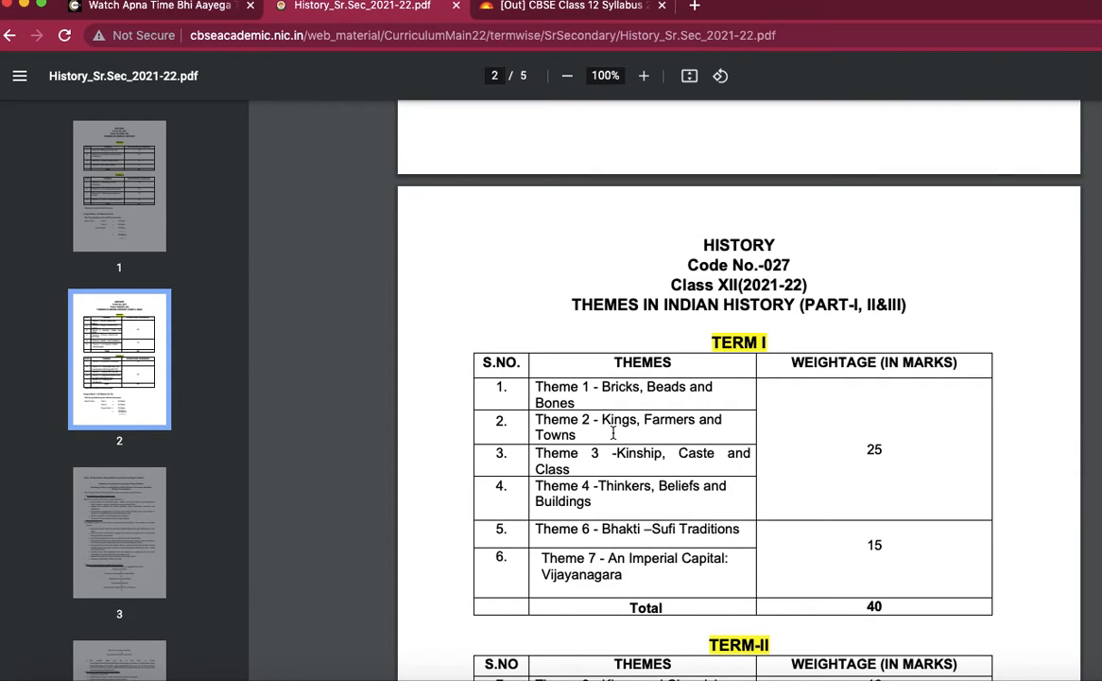
{"action": "mouse_move", "coordinate": [771, 464]}
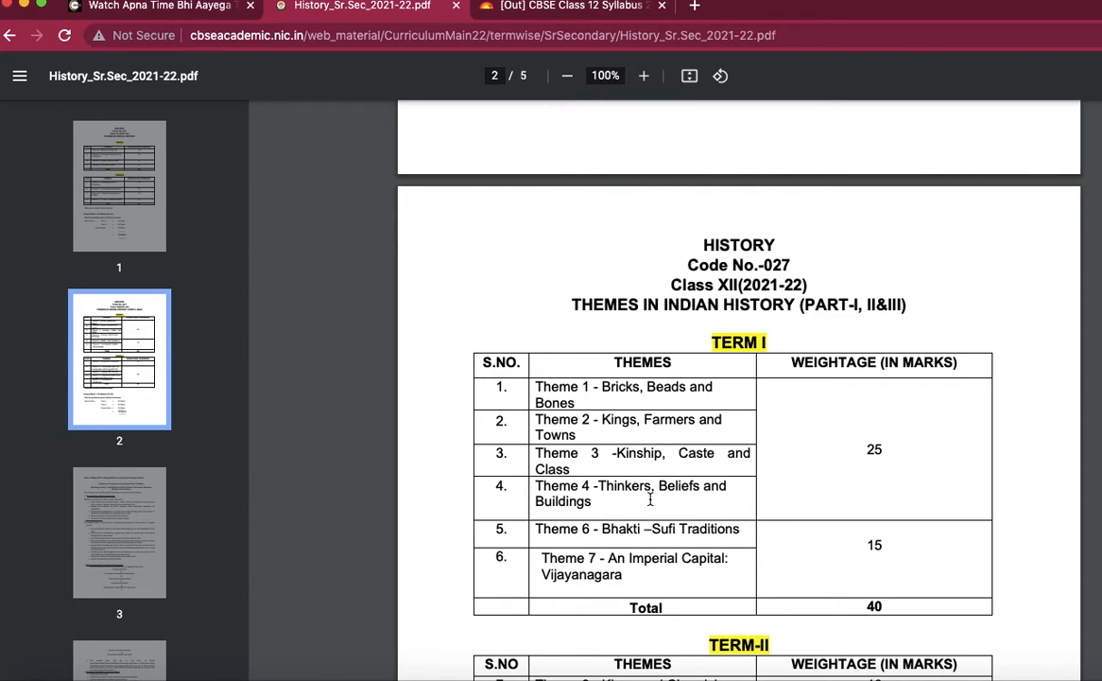
{"action": "mouse_move", "coordinate": [751, 388]}
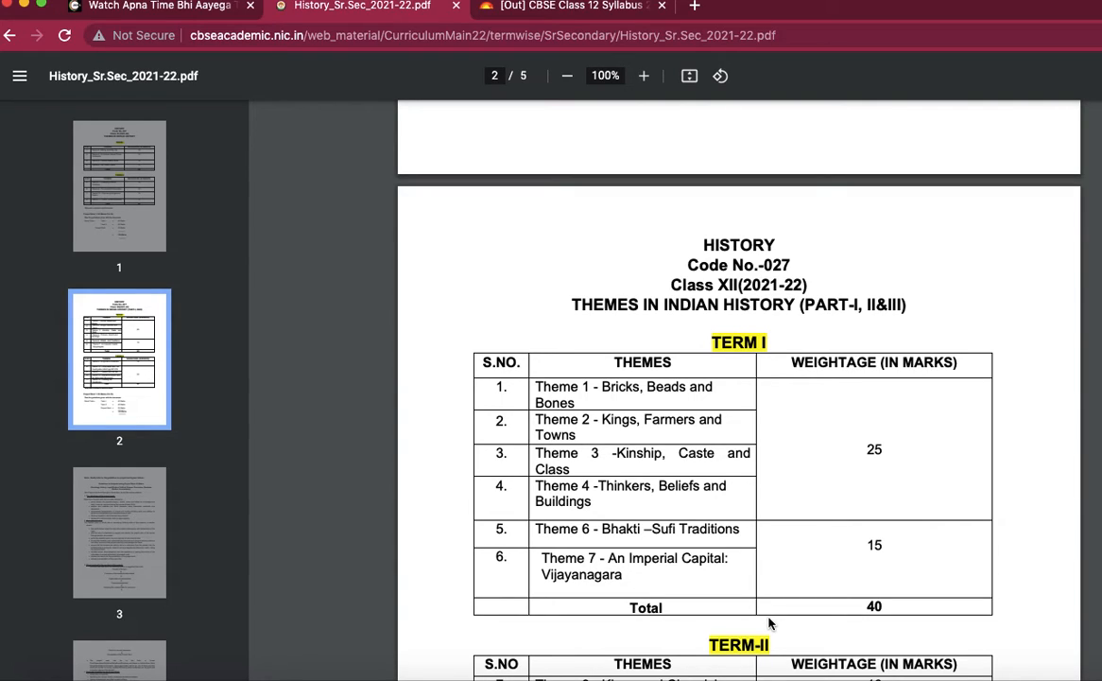
{"action": "mouse_move", "coordinate": [546, 577]}
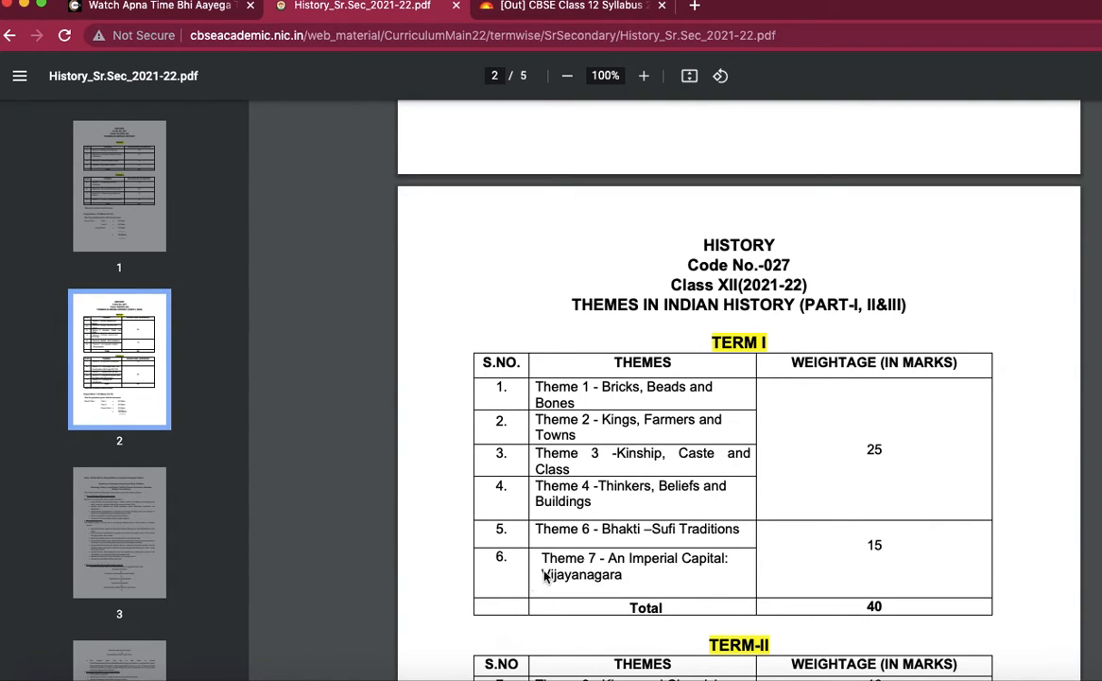
{"action": "mouse_move", "coordinate": [821, 605]}
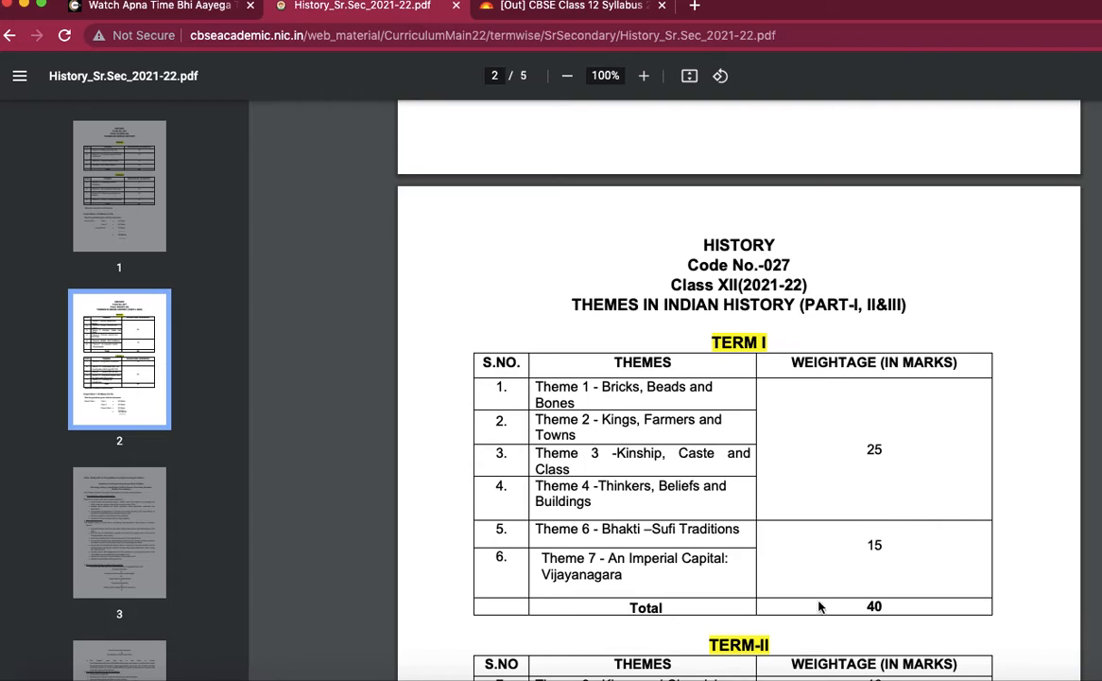
{"action": "mouse_move", "coordinate": [923, 611]}
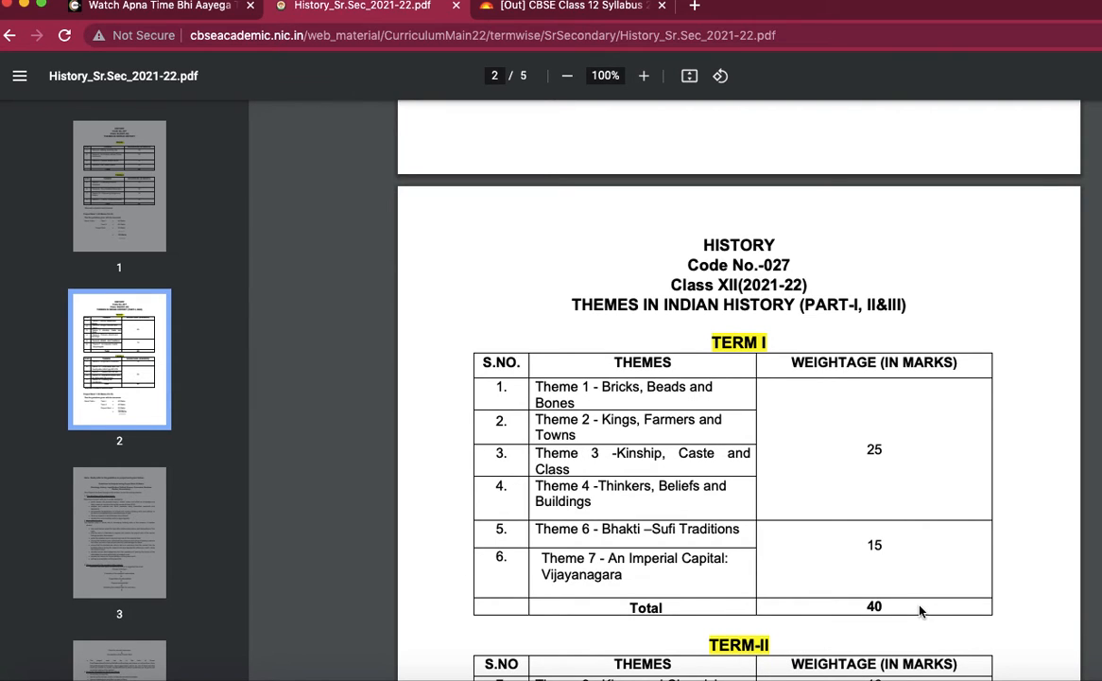
{"action": "scroll", "scroll_direction": "down", "scroll_amount": 3}
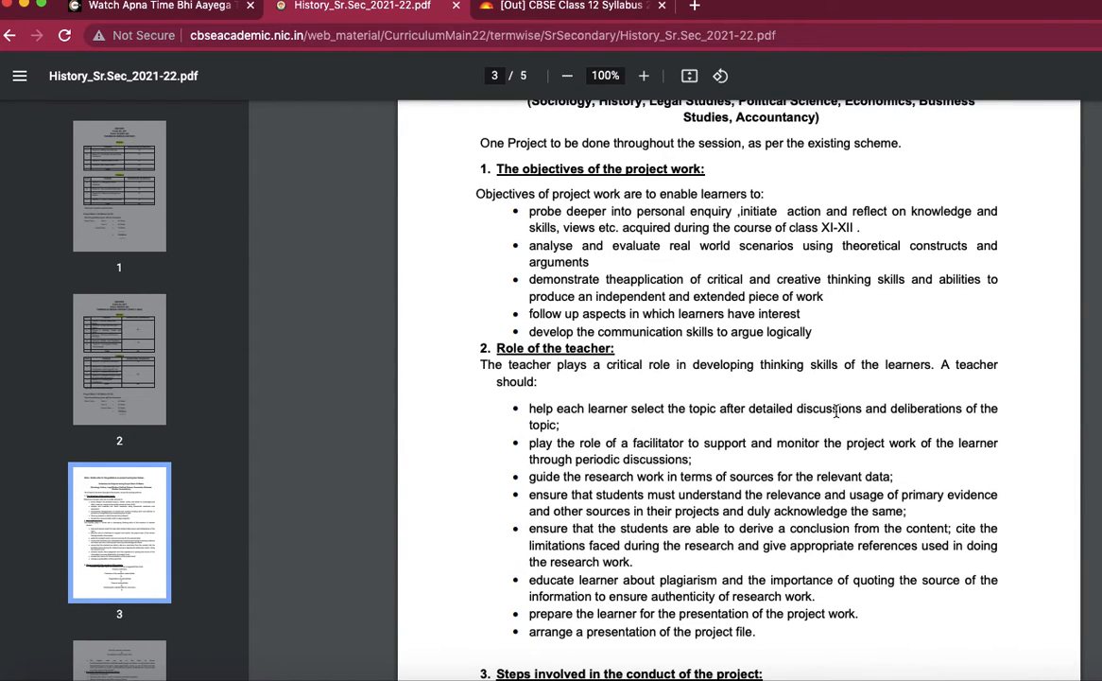
- Scroll back to the 100-mark Grand Total, then down to page 3's project work guidelines
{"action": "scroll", "scroll_direction": "up", "scroll_amount": 3}
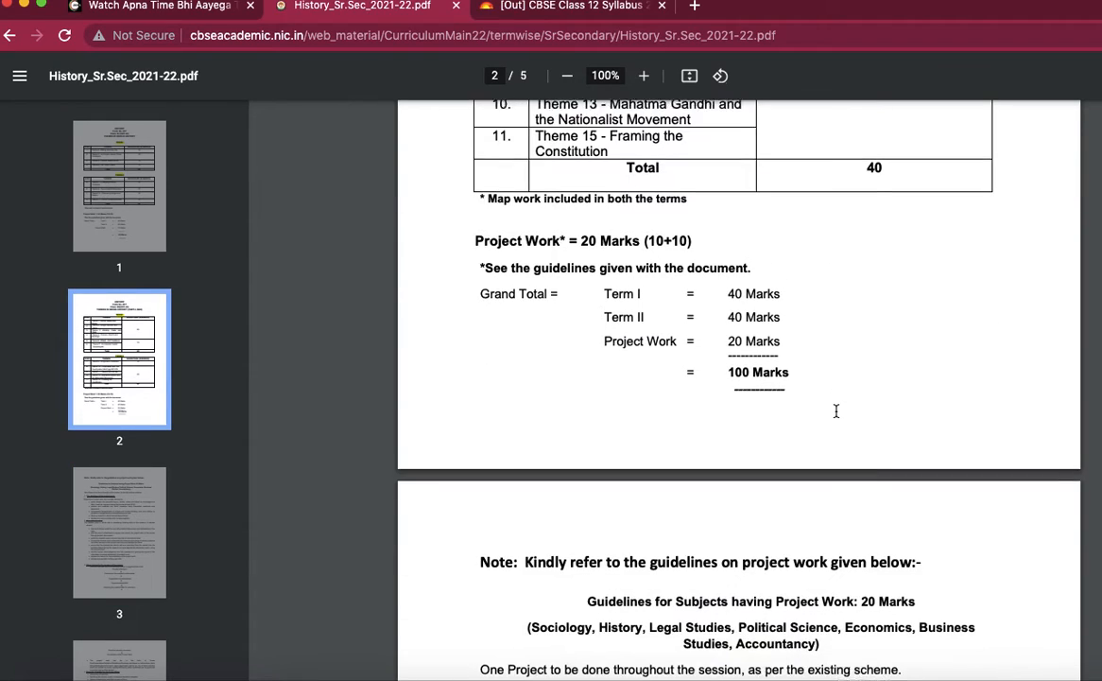
{"action": "scroll", "scroll_direction": "down", "scroll_amount": 3}
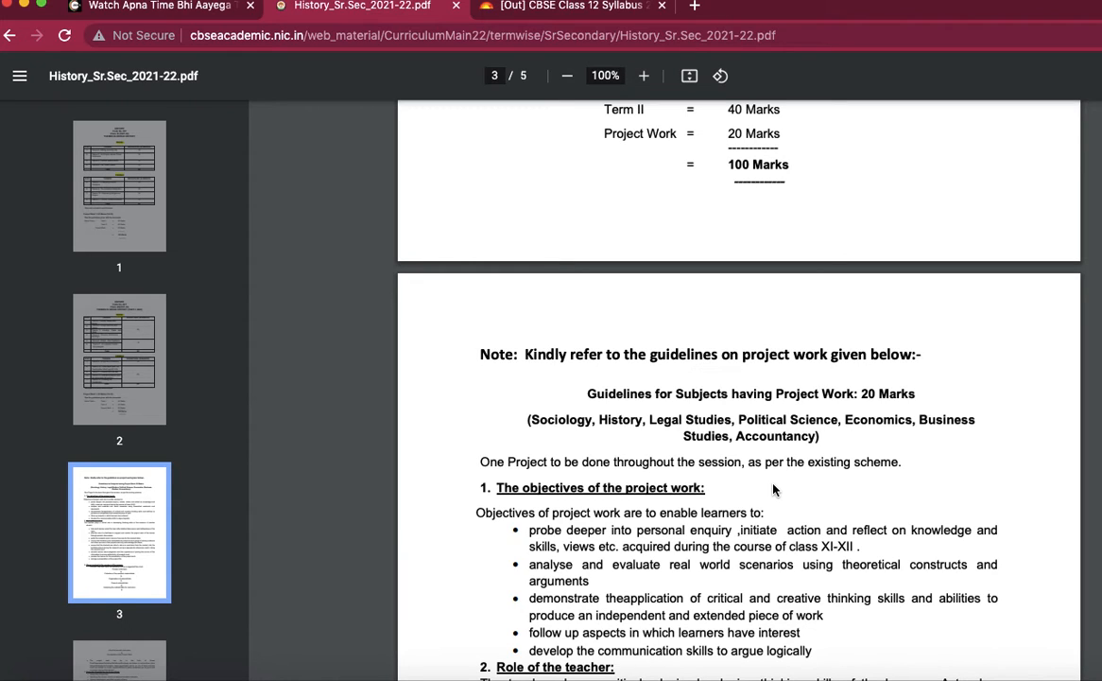
{"action": "scroll", "scroll_direction": "down", "scroll_amount": 3}
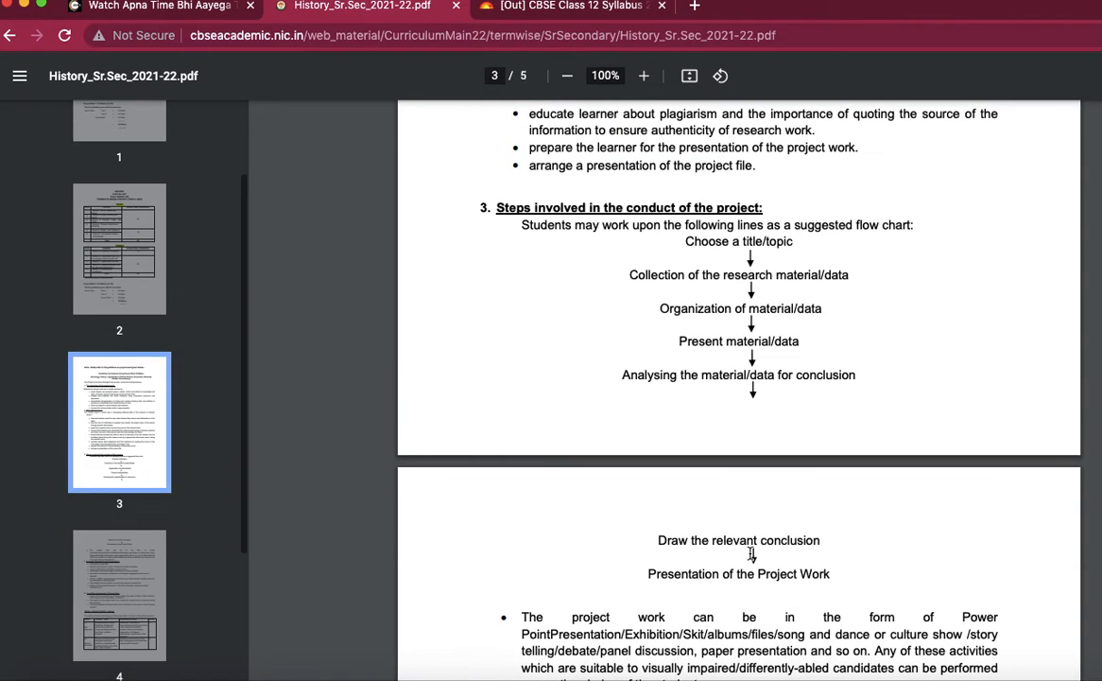
- Scroll page 3 to section 3's flow chart of steps for conducting the project
{"action": "scroll", "scroll_direction": "down", "scroll_amount": 3}
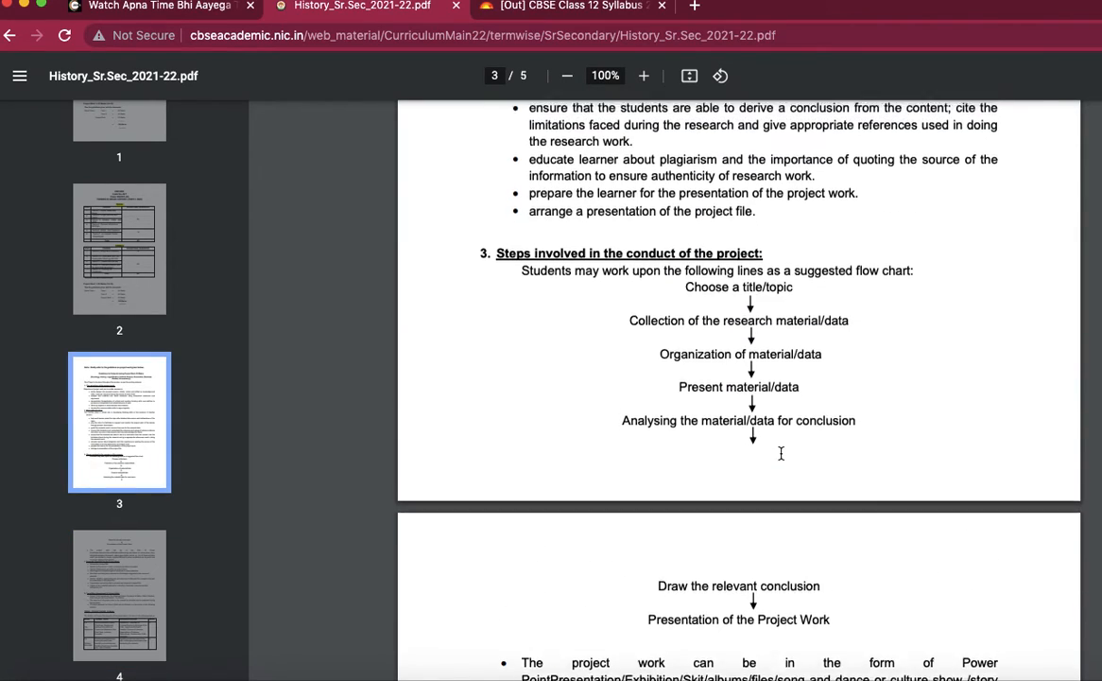
{"action": "scroll", "scroll_direction": "down", "scroll_amount": 3}
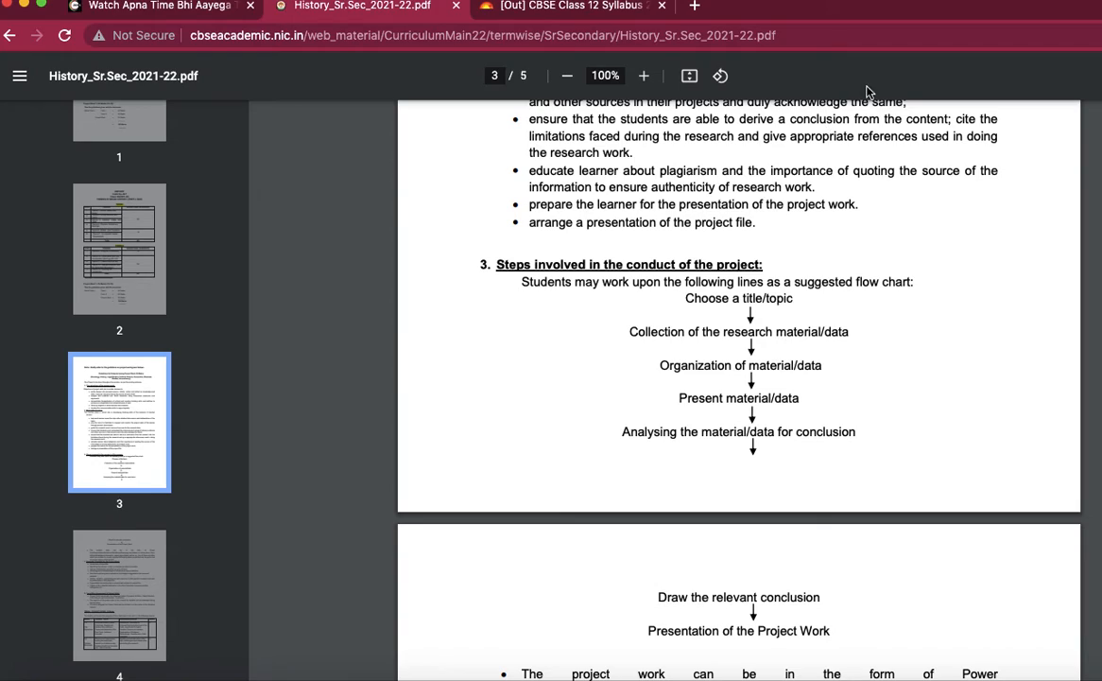
{"action": "mouse_move", "coordinate": [902, 306]}
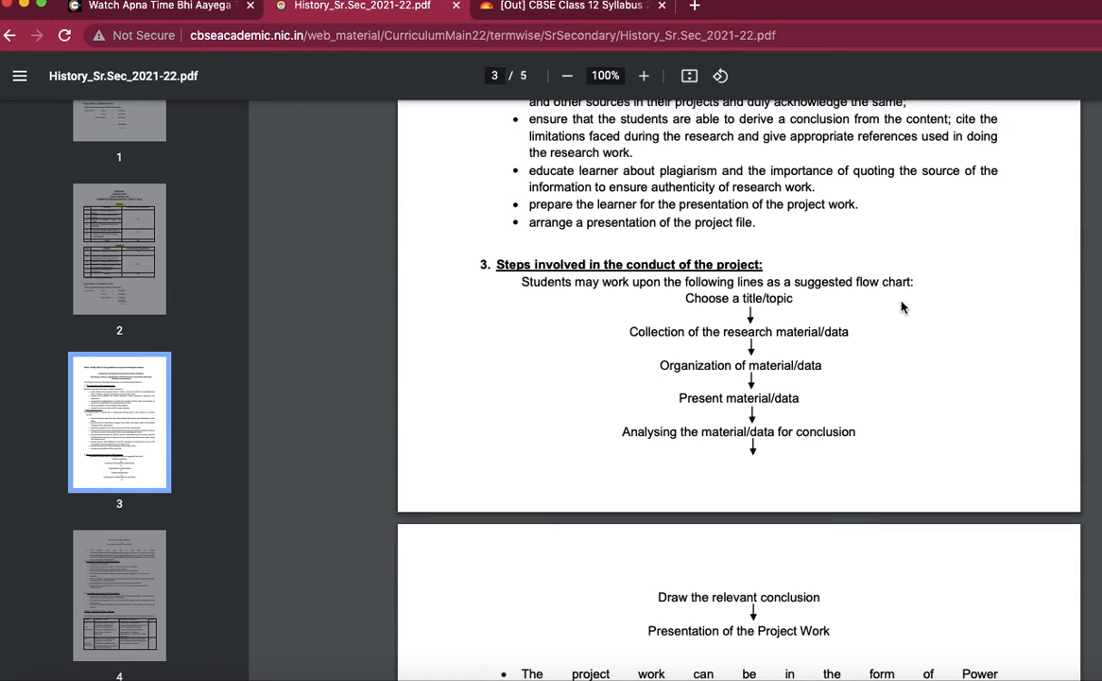
{"action": "mouse_move", "coordinate": [726, 387]}
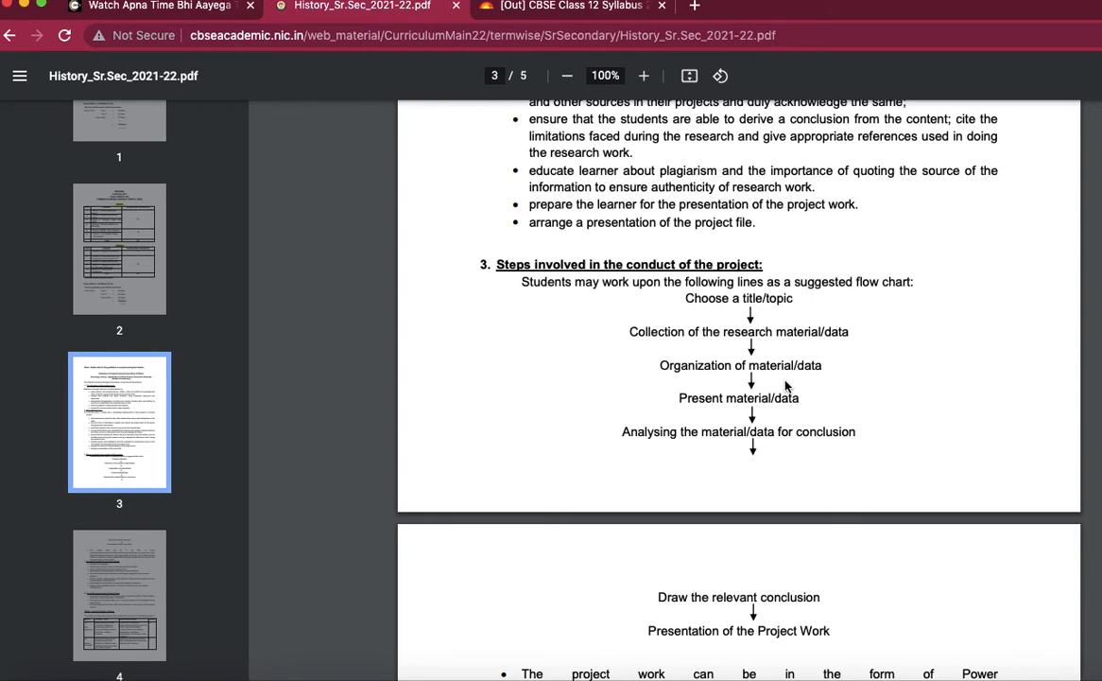
{"action": "mouse_move", "coordinate": [799, 412]}
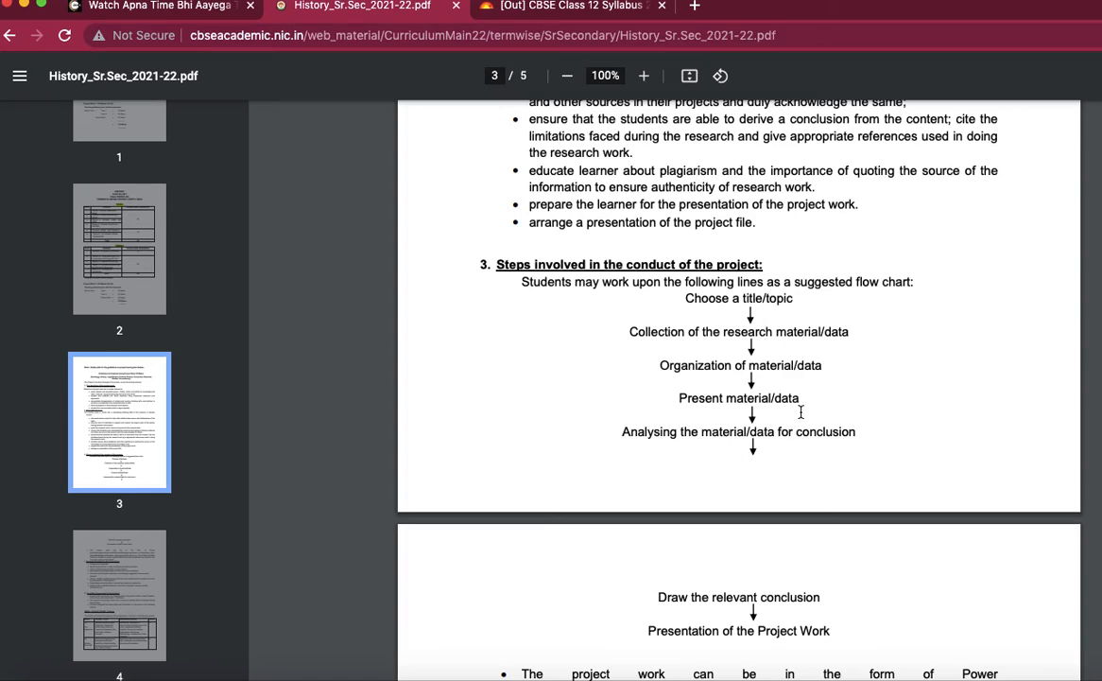
{"action": "mouse_move", "coordinate": [677, 480]}
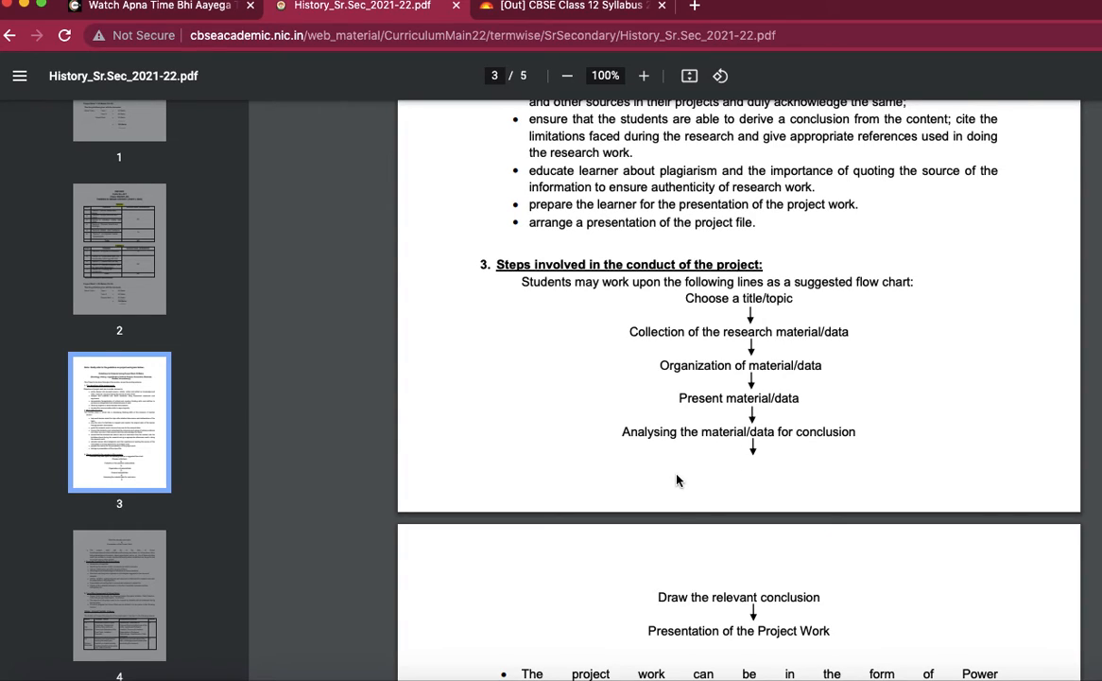
{"action": "mouse_move", "coordinate": [748, 556]}
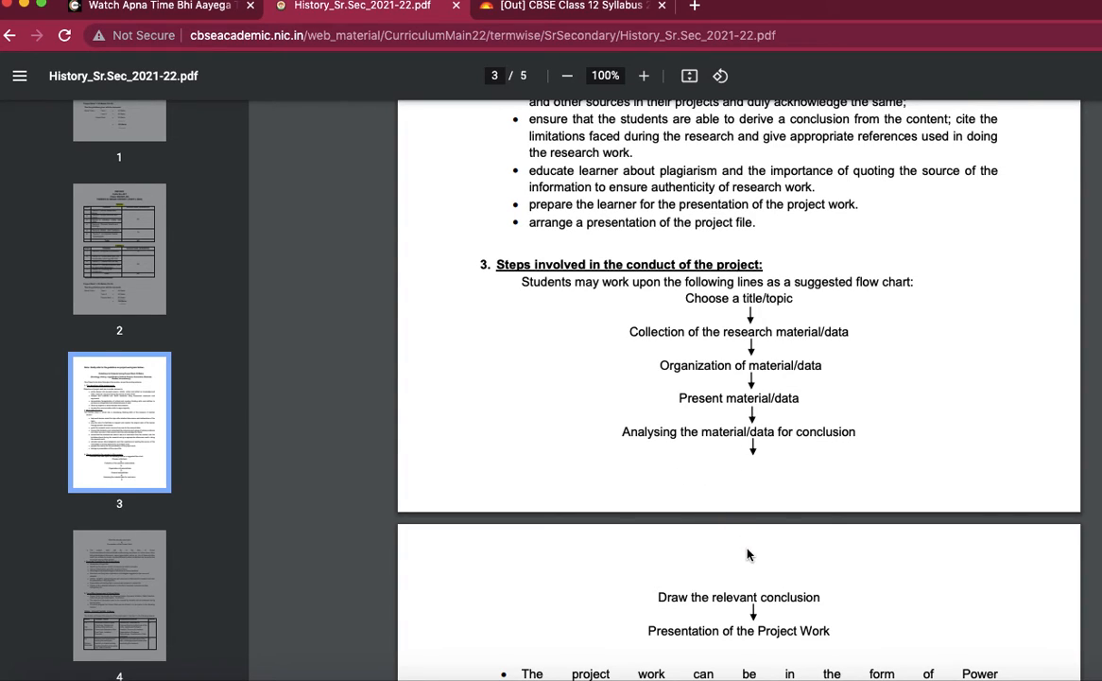
- Scroll to page 4's Expected Checklist and the Term-Wise Assessment of Project Work table
{"action": "scroll", "scroll_direction": "down", "scroll_amount": 3}
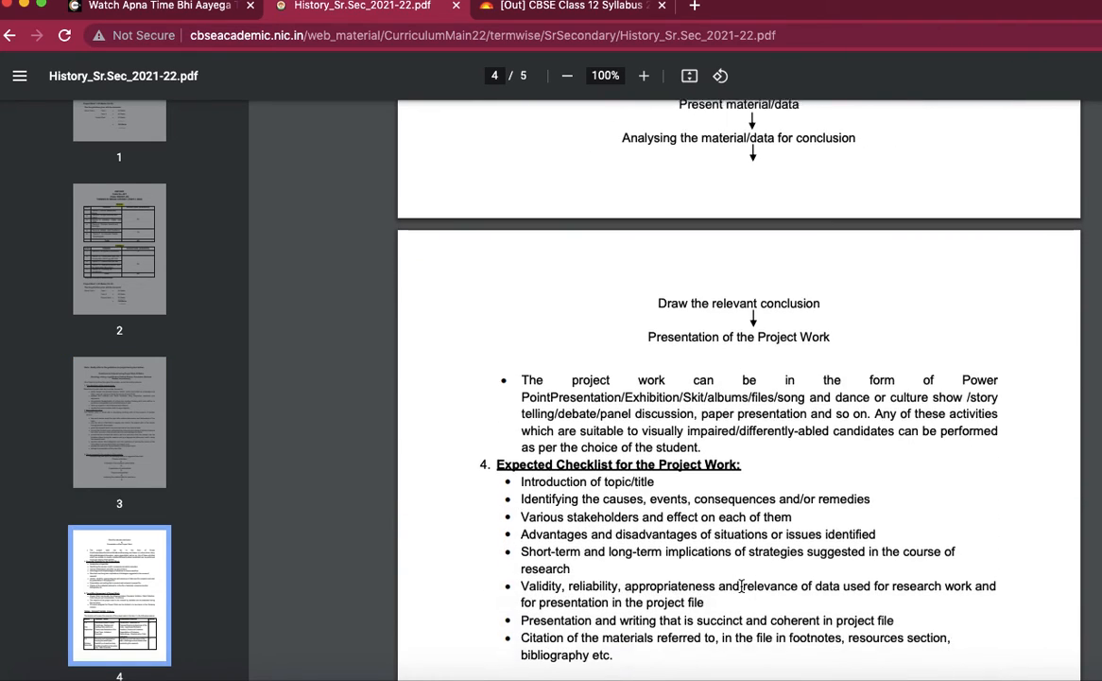
{"action": "scroll", "scroll_direction": "down", "scroll_amount": 3}
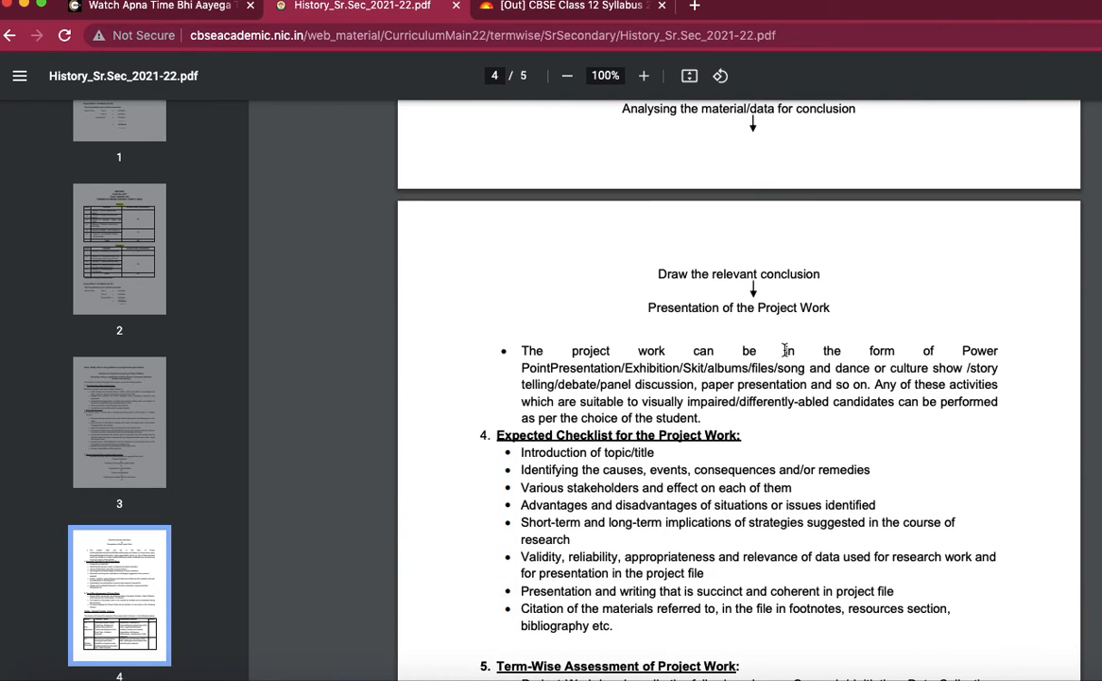
{"action": "scroll", "scroll_direction": "down", "scroll_amount": 3}
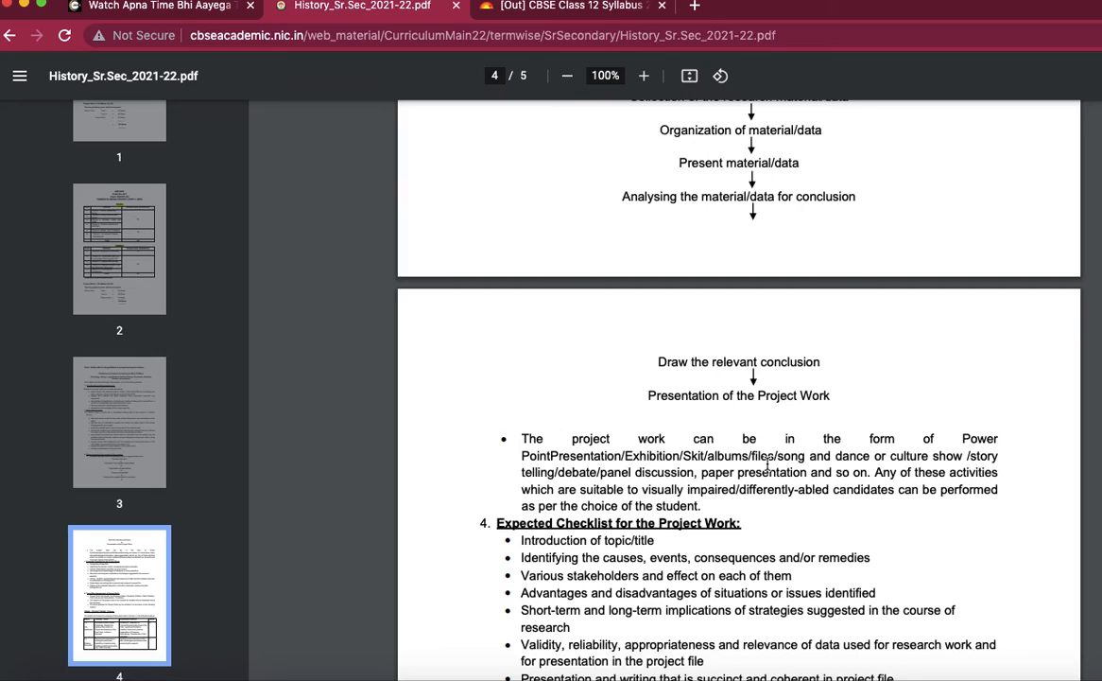
{"action": "scroll", "scroll_direction": "down", "scroll_amount": 3}
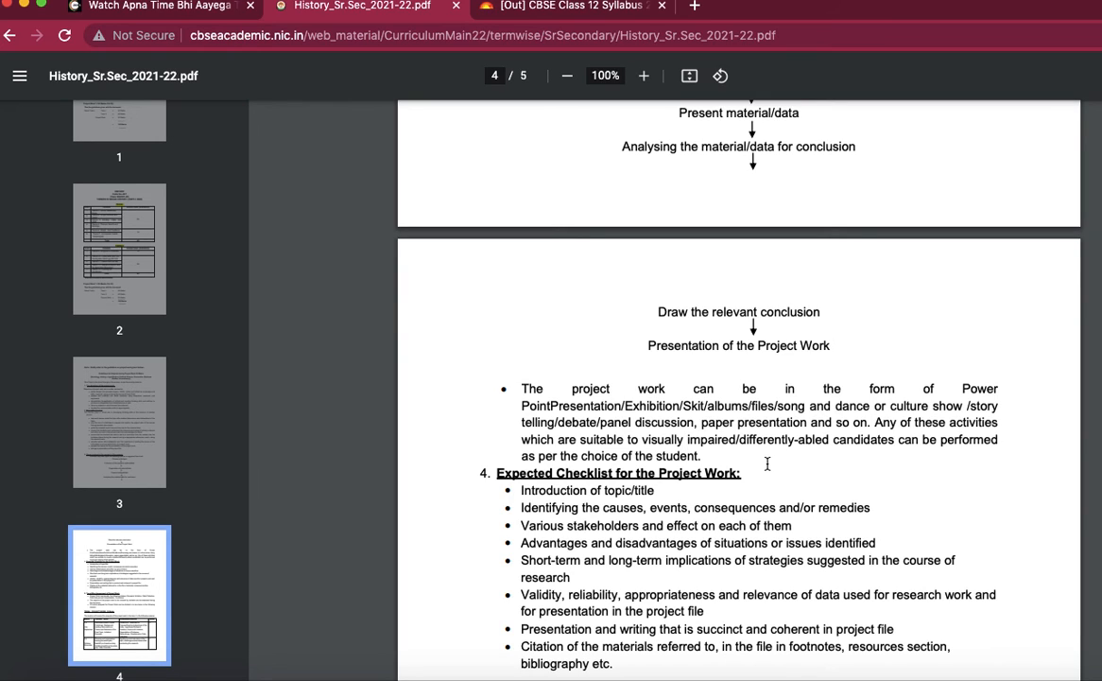
{"action": "scroll", "scroll_direction": "down", "scroll_amount": 3}
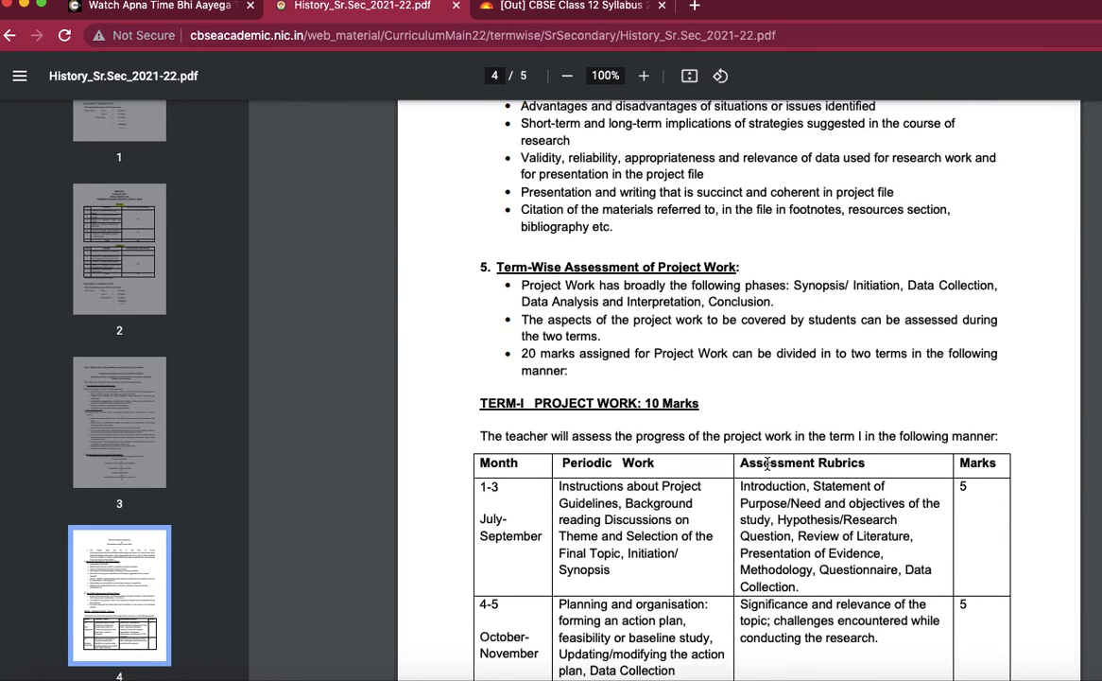